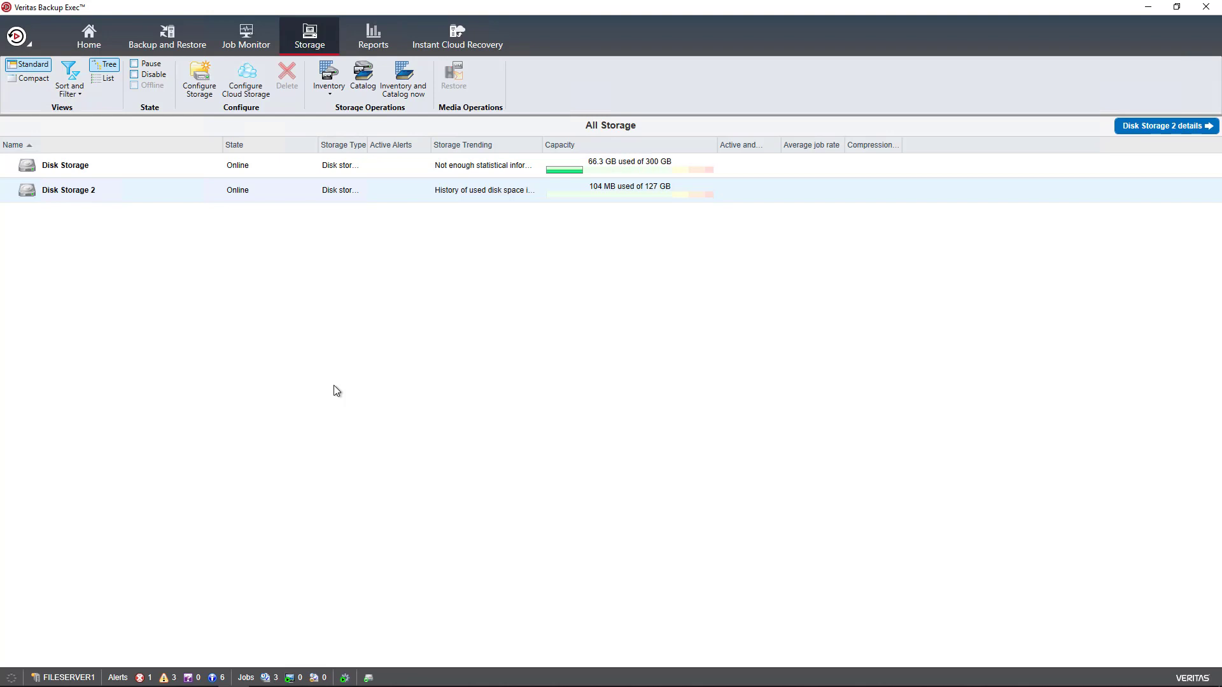
mouse_move(307, 331)
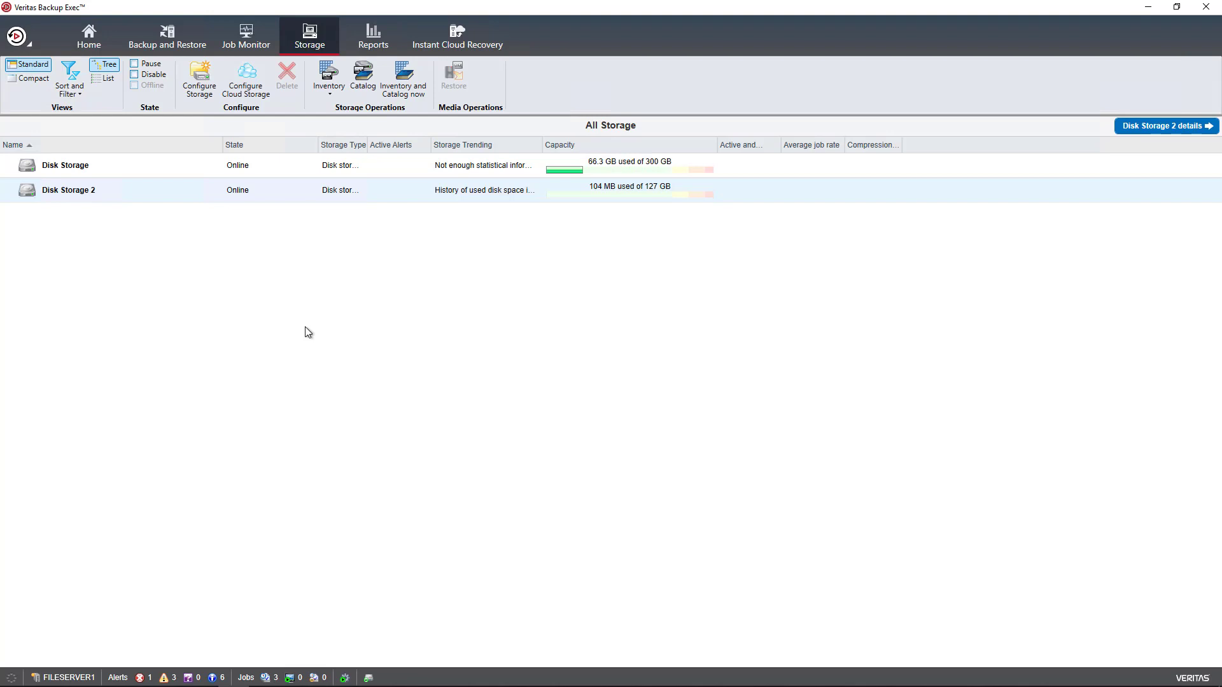
mouse_move(284, 290)
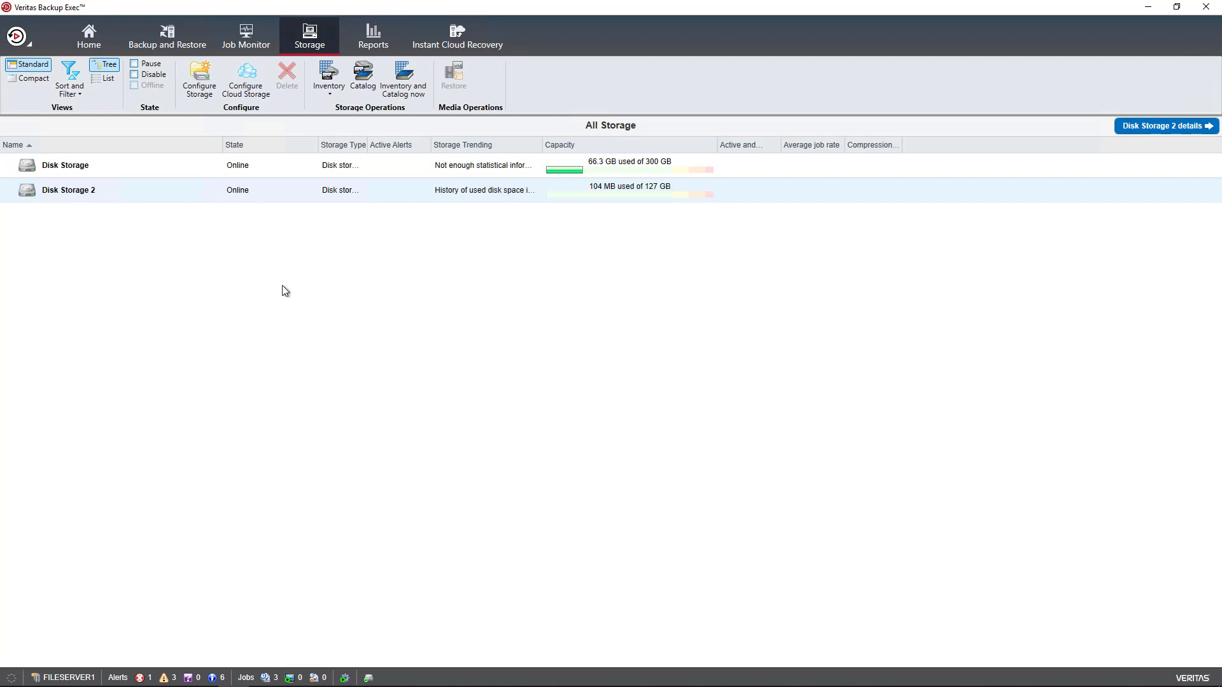
mouse_move(219, 101)
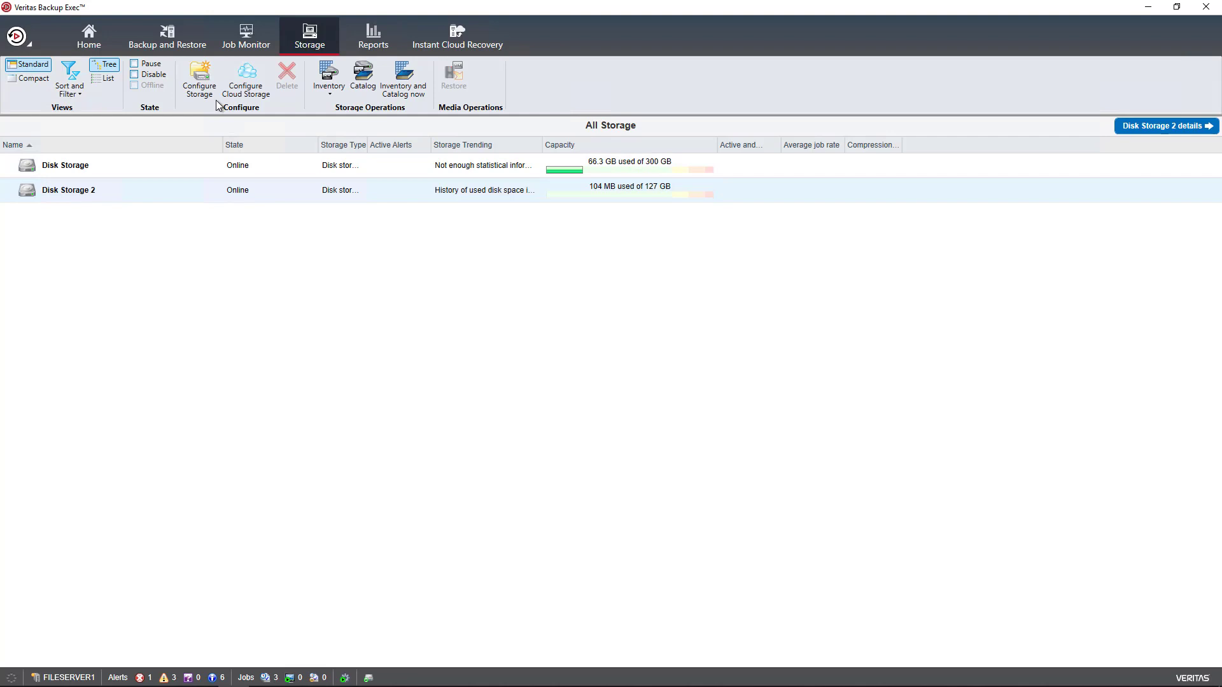
Step: Begin a storage device pool wizard, keeping the default name 'Storage device pool 0001'
left_click(199, 77)
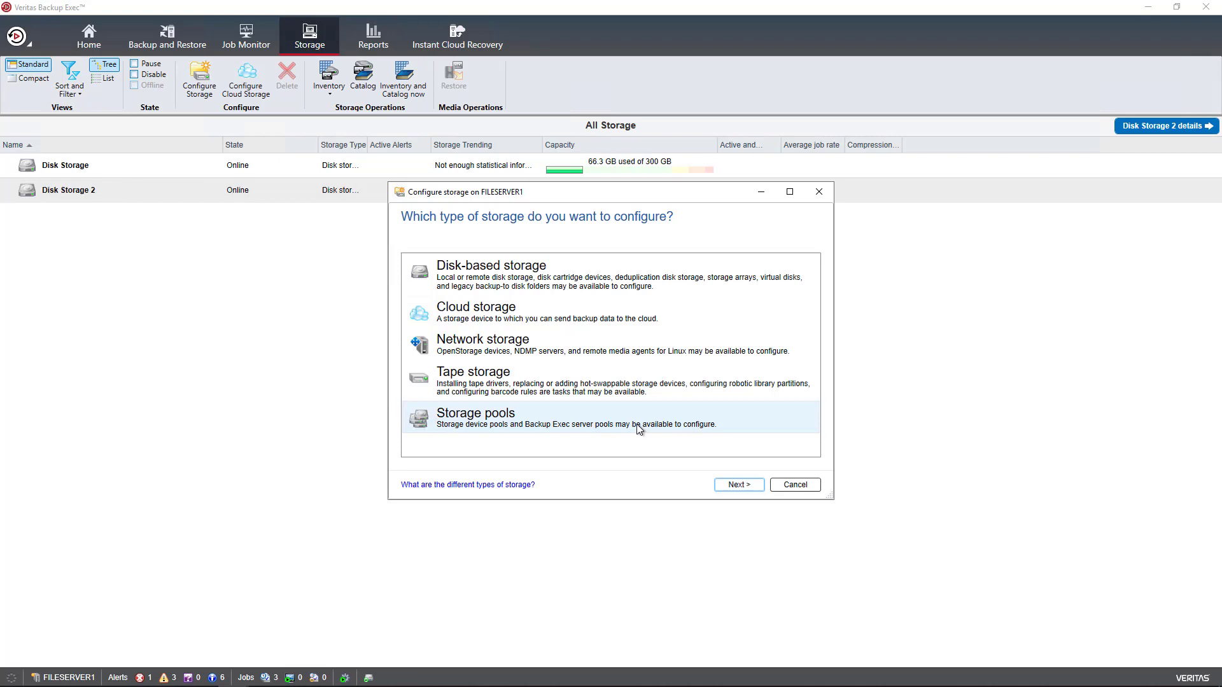
mouse_move(739, 484)
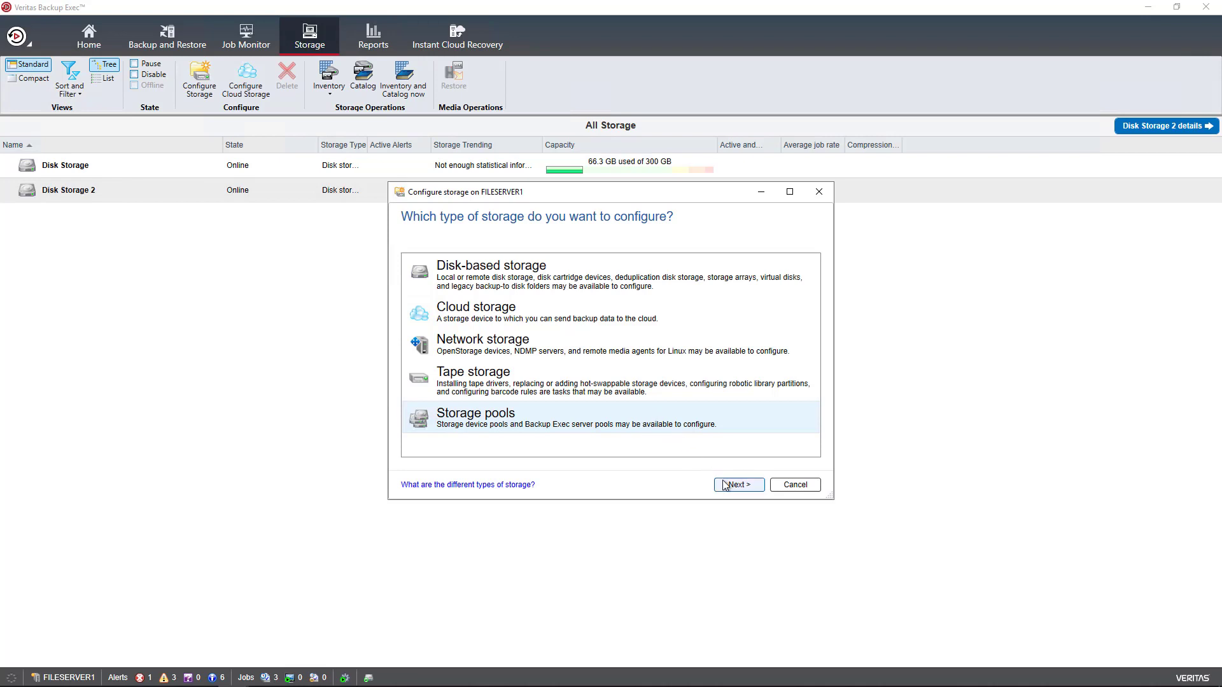
left_click(738, 484)
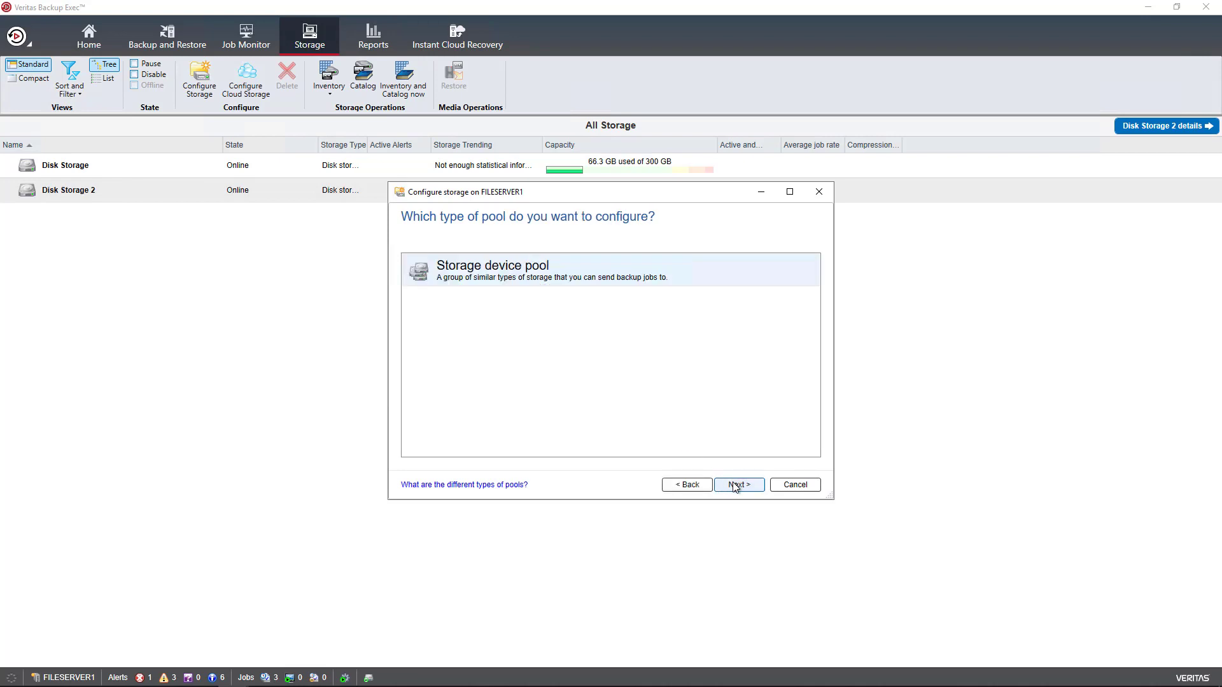
left_click(739, 485)
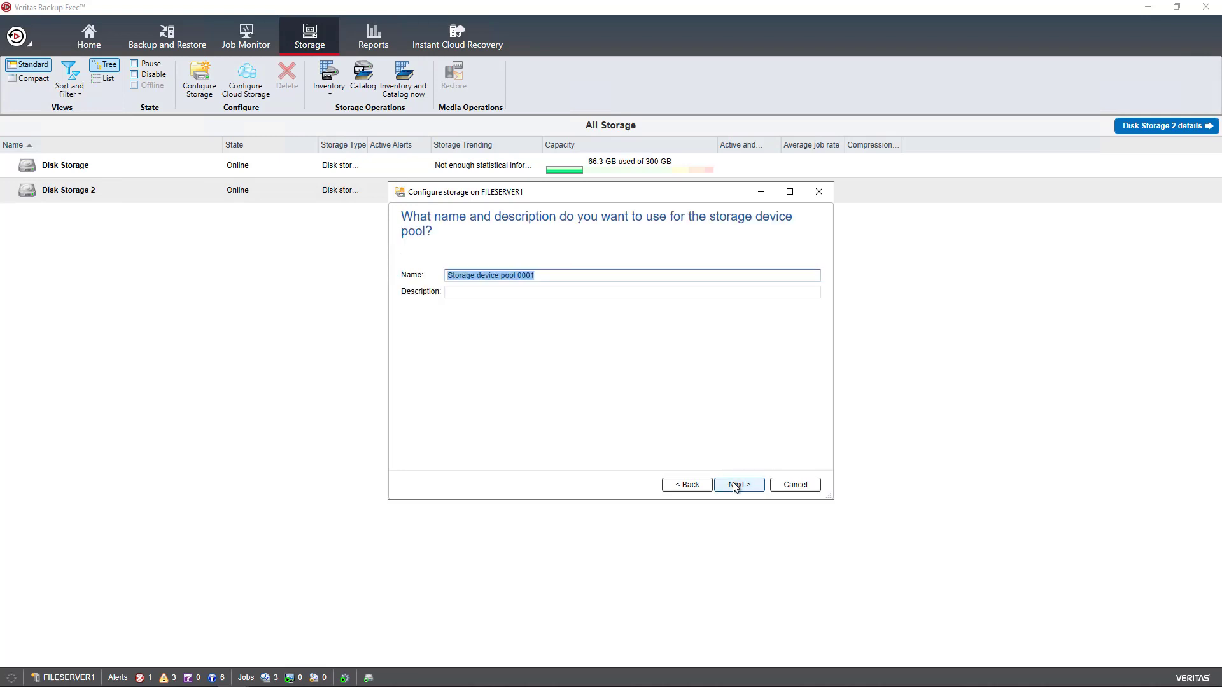
left_click(739, 484)
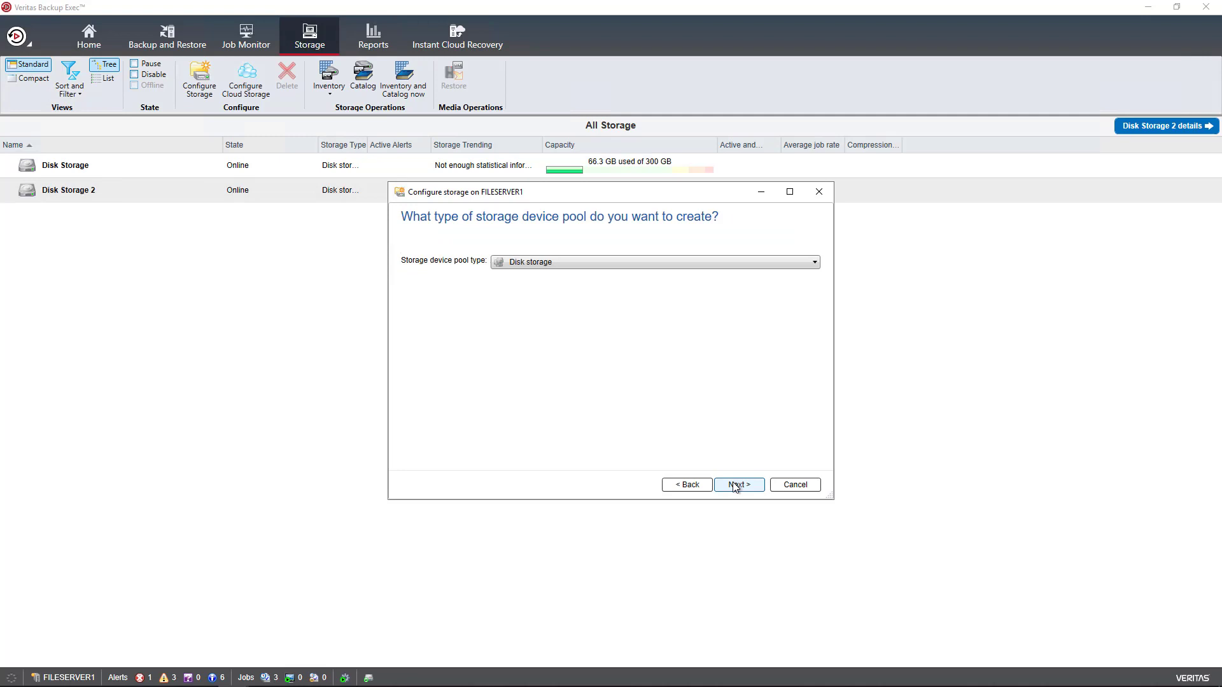
mouse_move(664, 284)
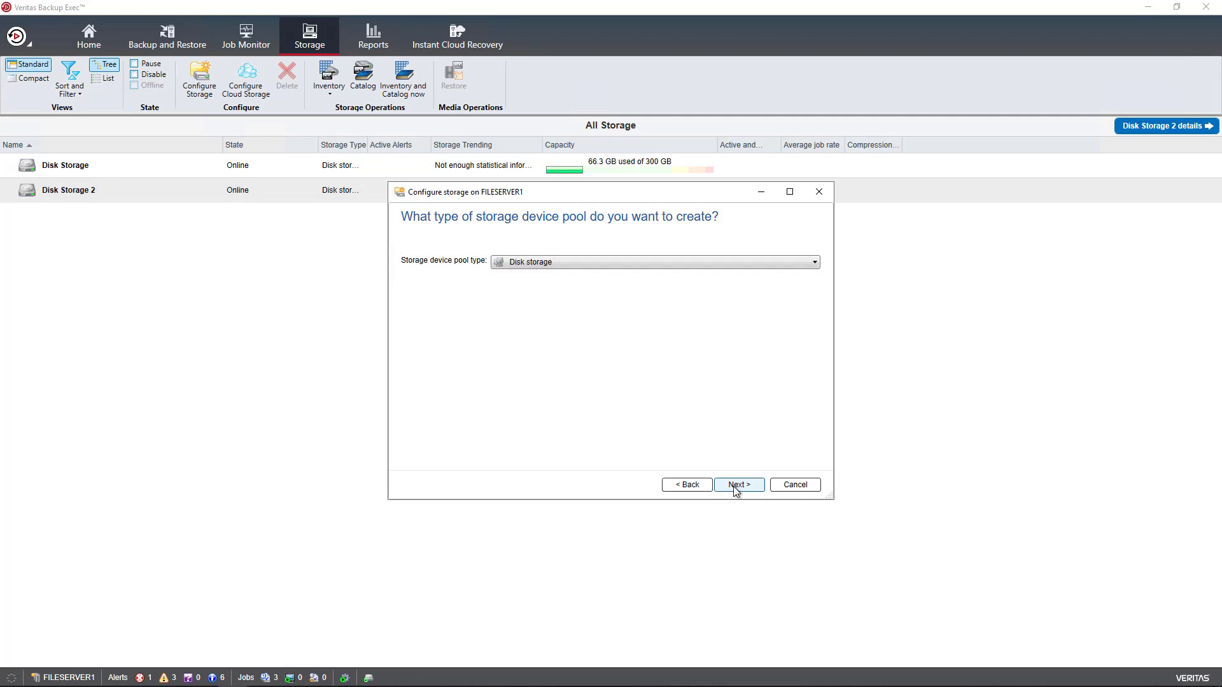
Step: Keep the Disk pool type, add Disk Storage and Disk Storage 2, and finish
left_click(739, 484)
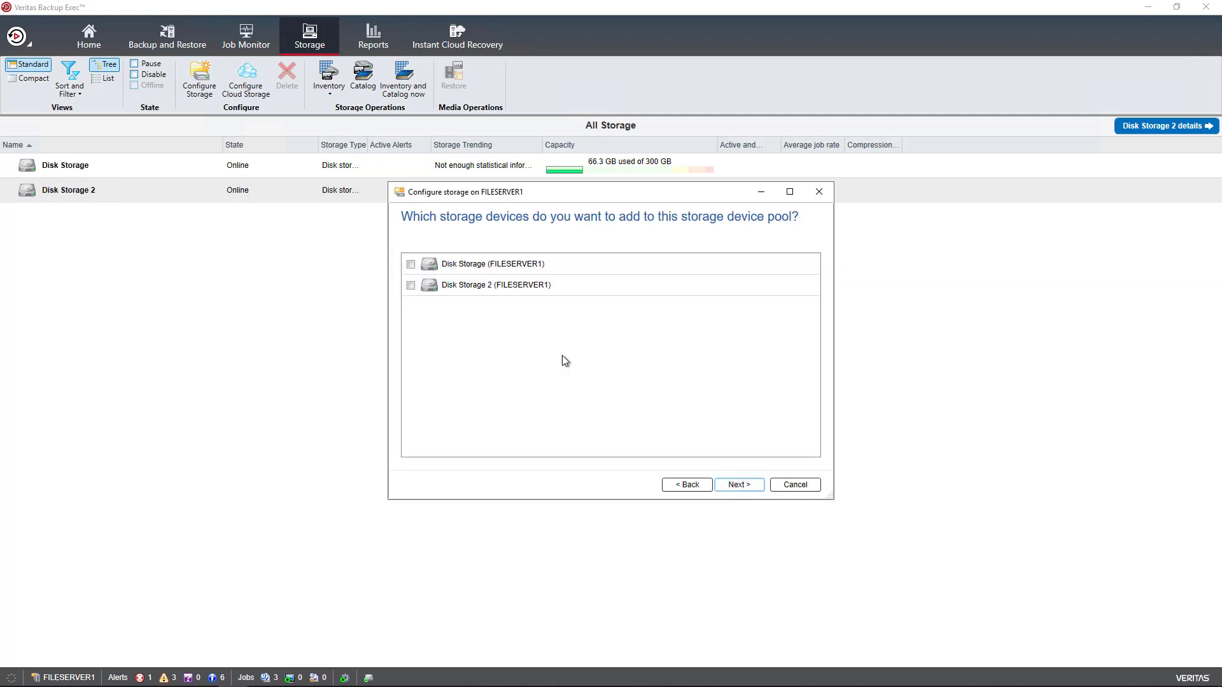
mouse_move(544, 351)
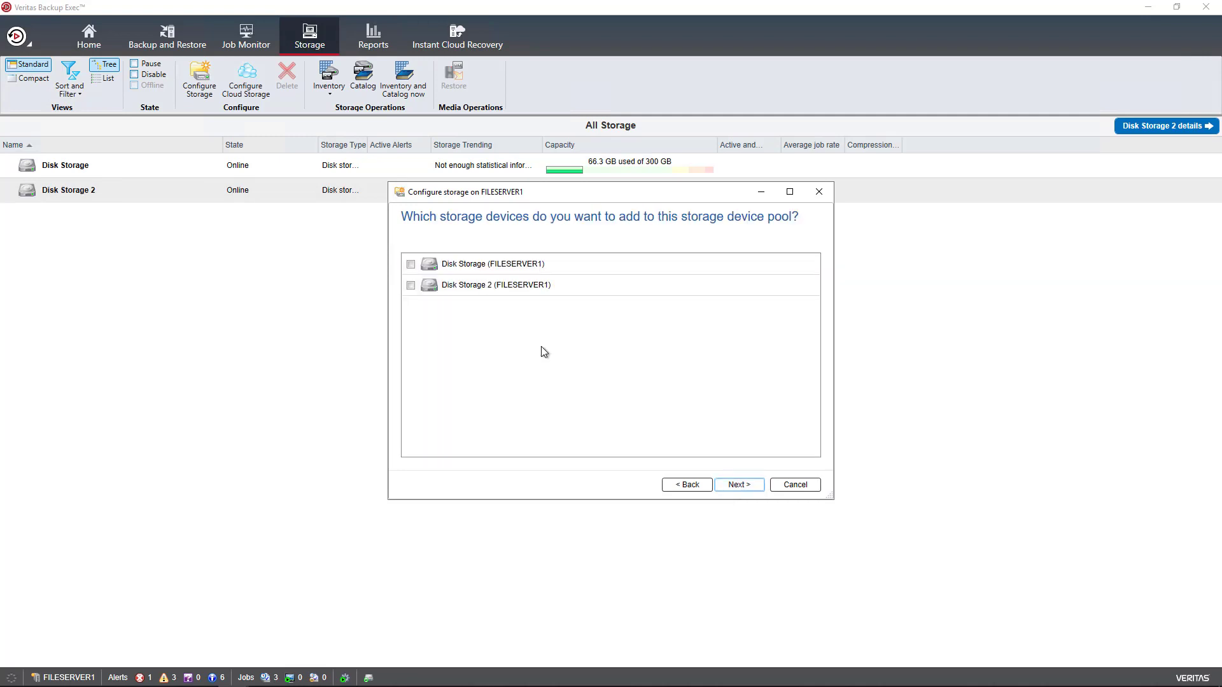
left_click(411, 264)
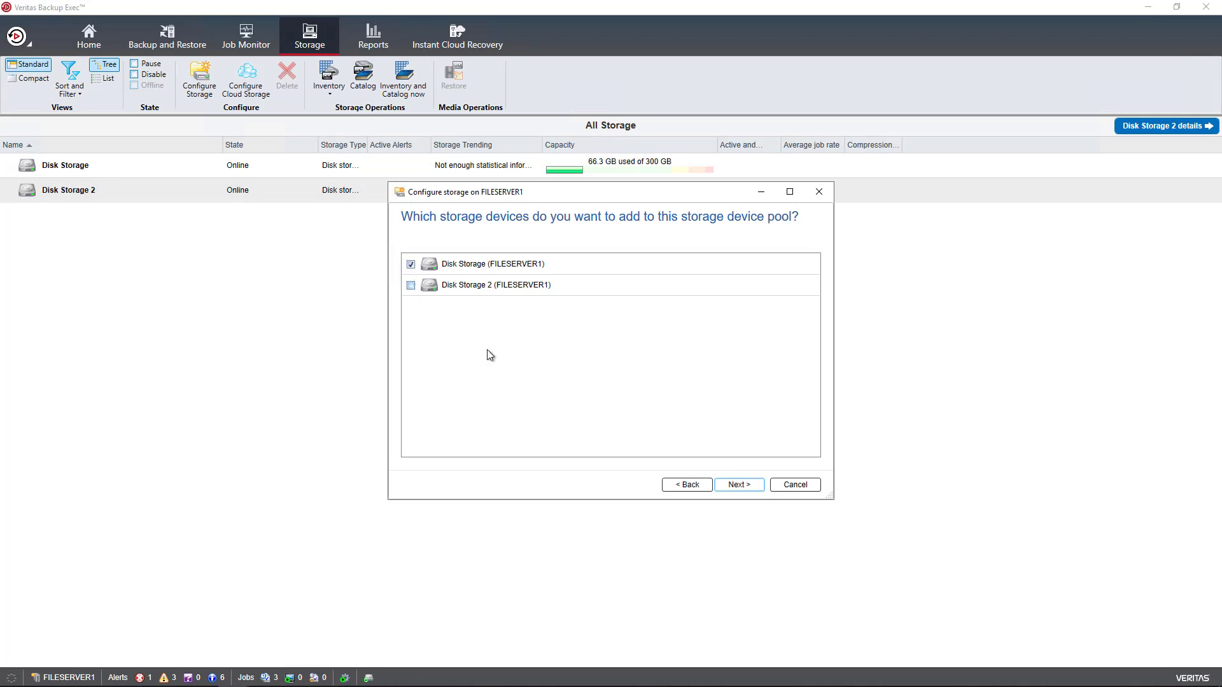
left_click(410, 285)
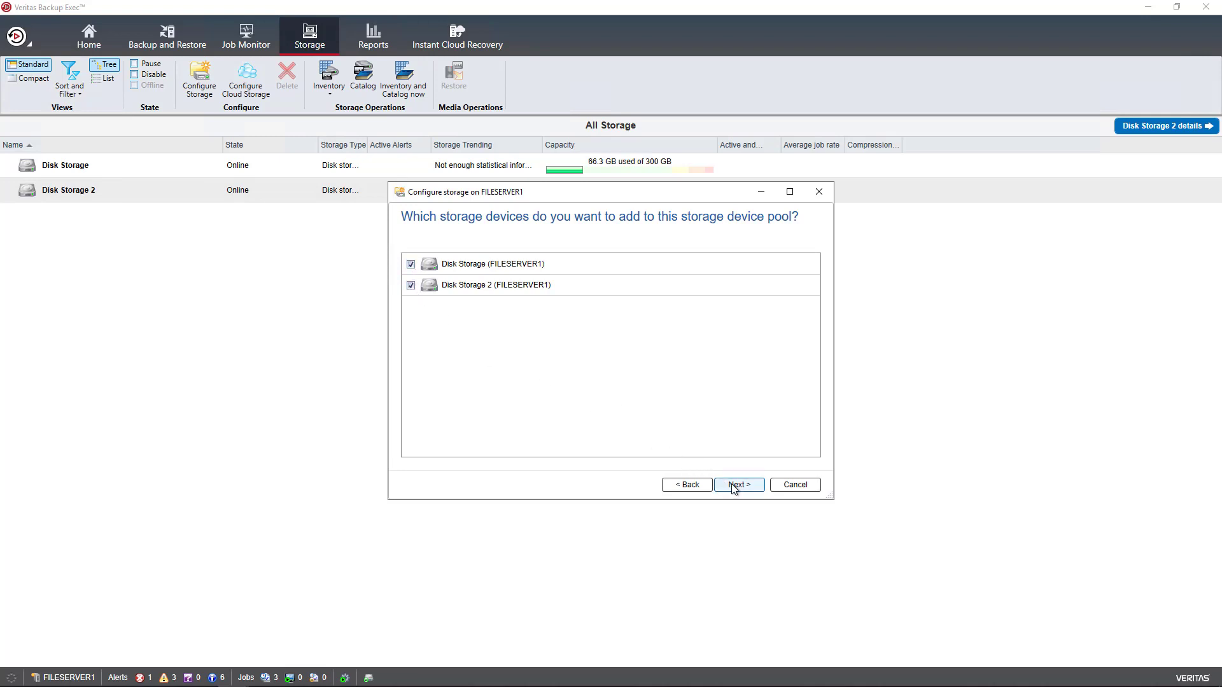
left_click(739, 484)
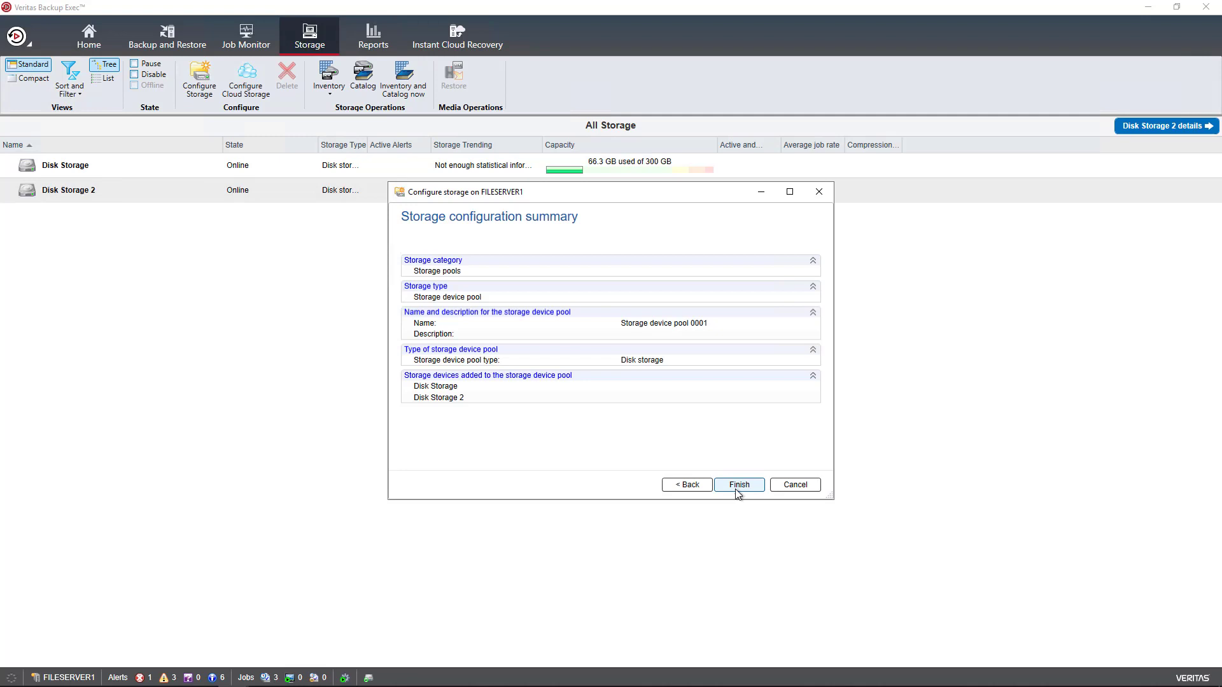
left_click(738, 484)
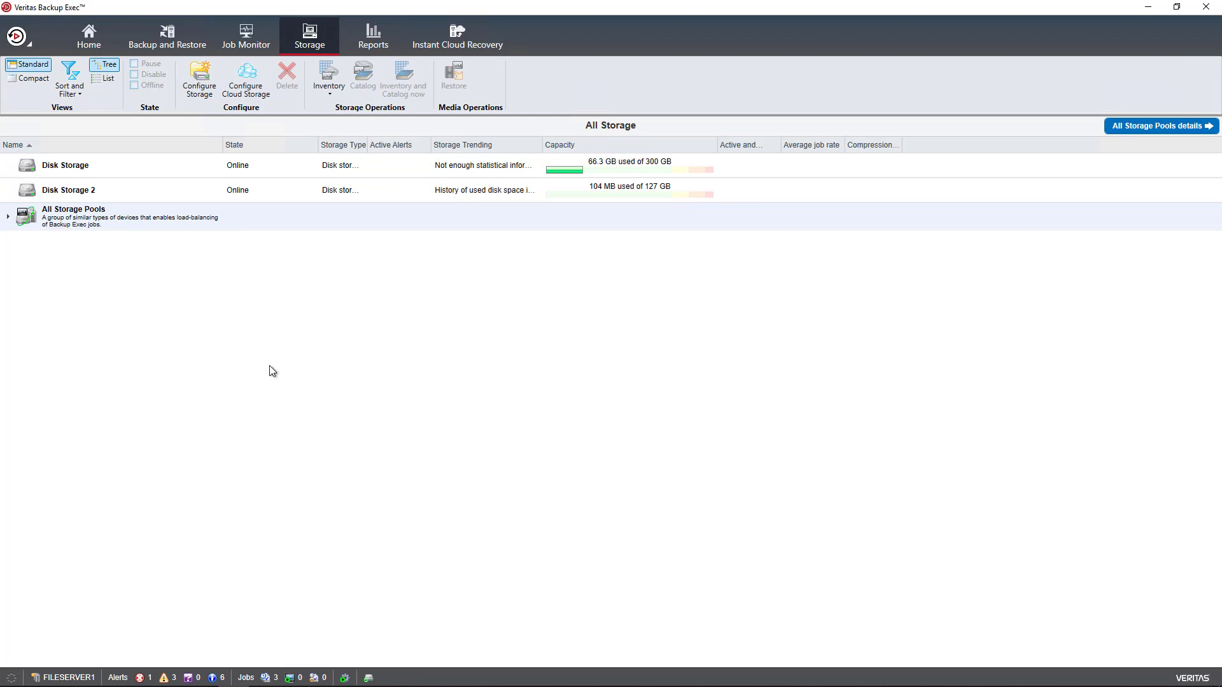
mouse_move(270, 350)
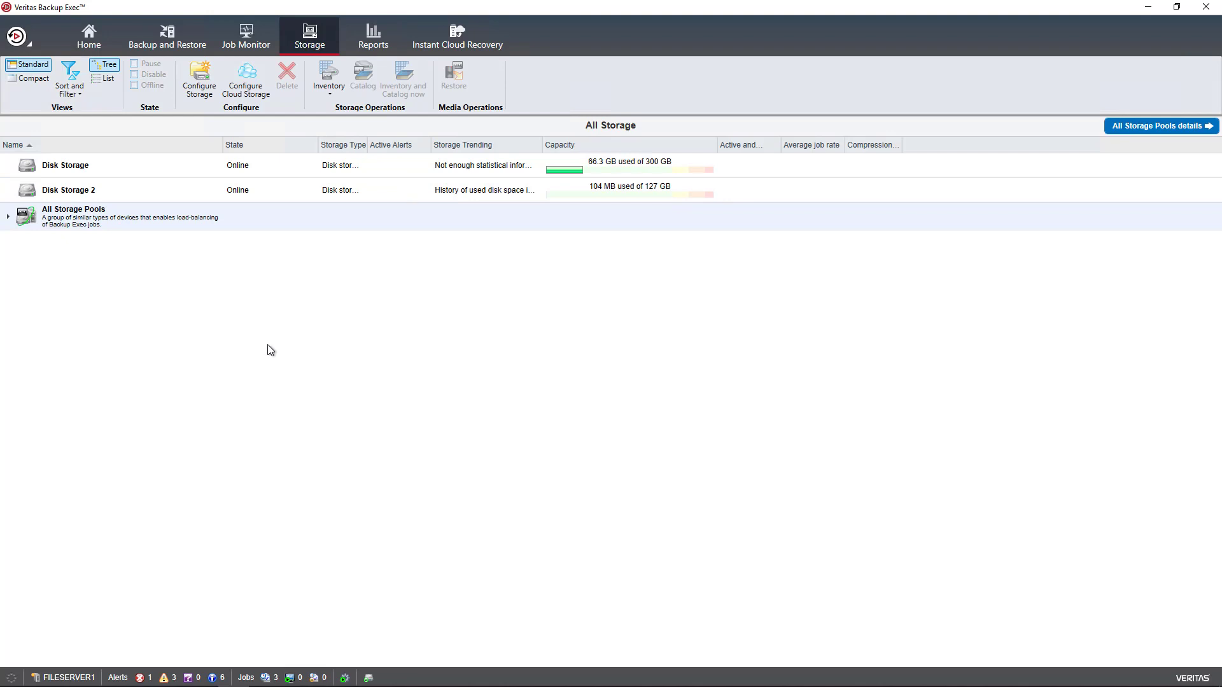
mouse_move(279, 338)
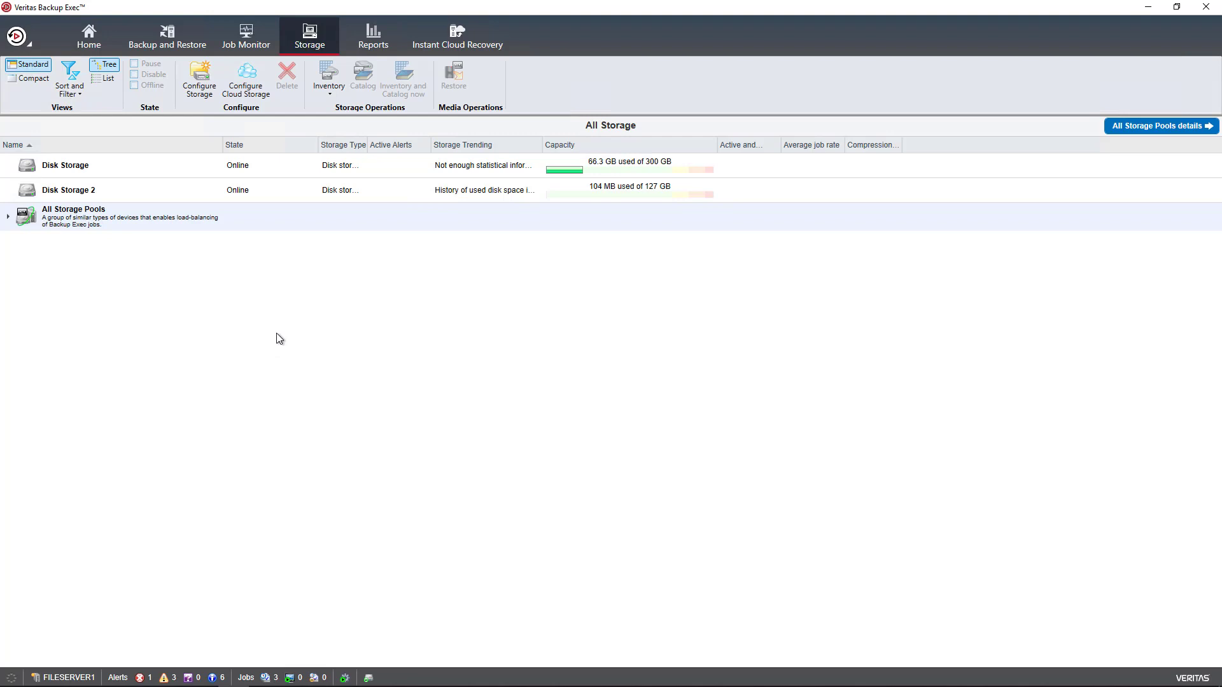
Step: Switch to Backup and Restore, listing servers dc1 and FileServer1.TechPub.us
left_click(168, 36)
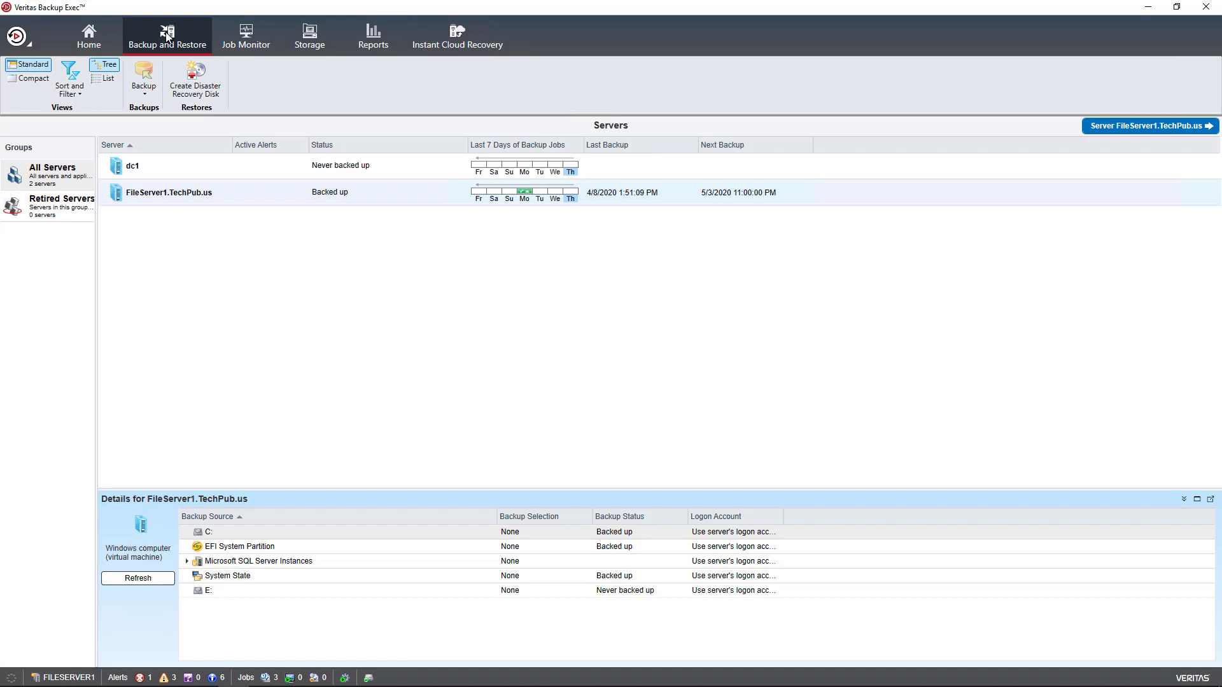
Step: Edit the FileServer1.TechPub.us Backup 00010 synthetic job's Full, Incremental and Synthetic Full stage settings
left_click(166, 193)
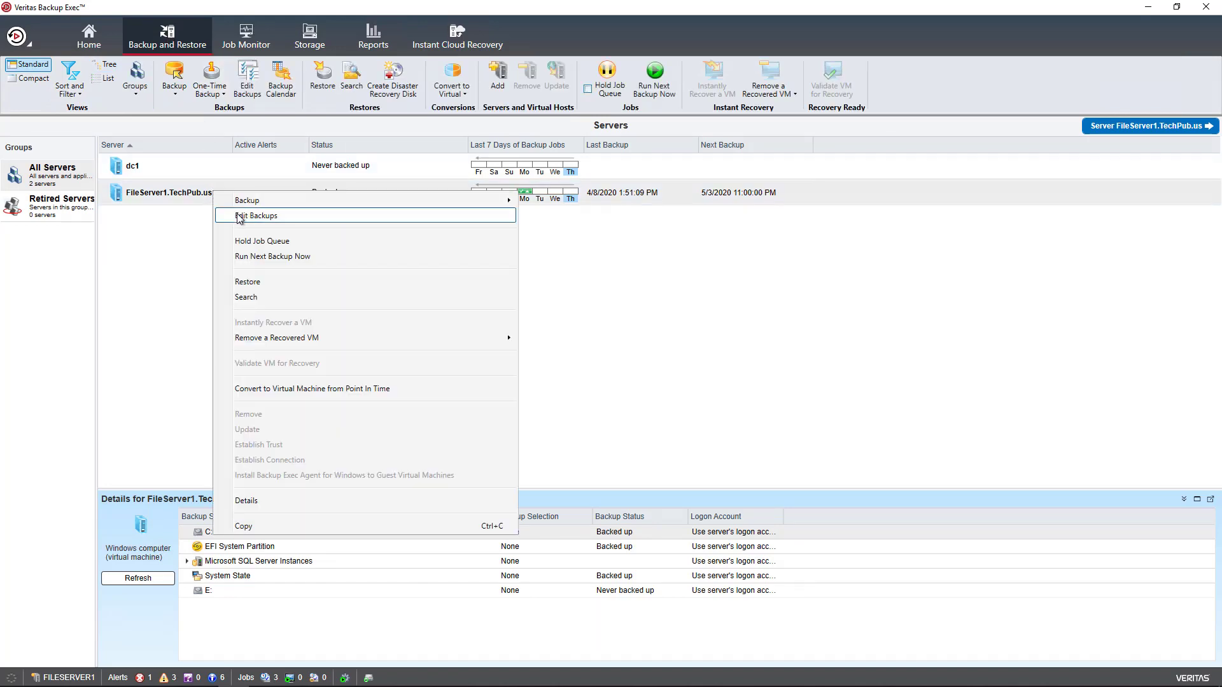
left_click(256, 215)
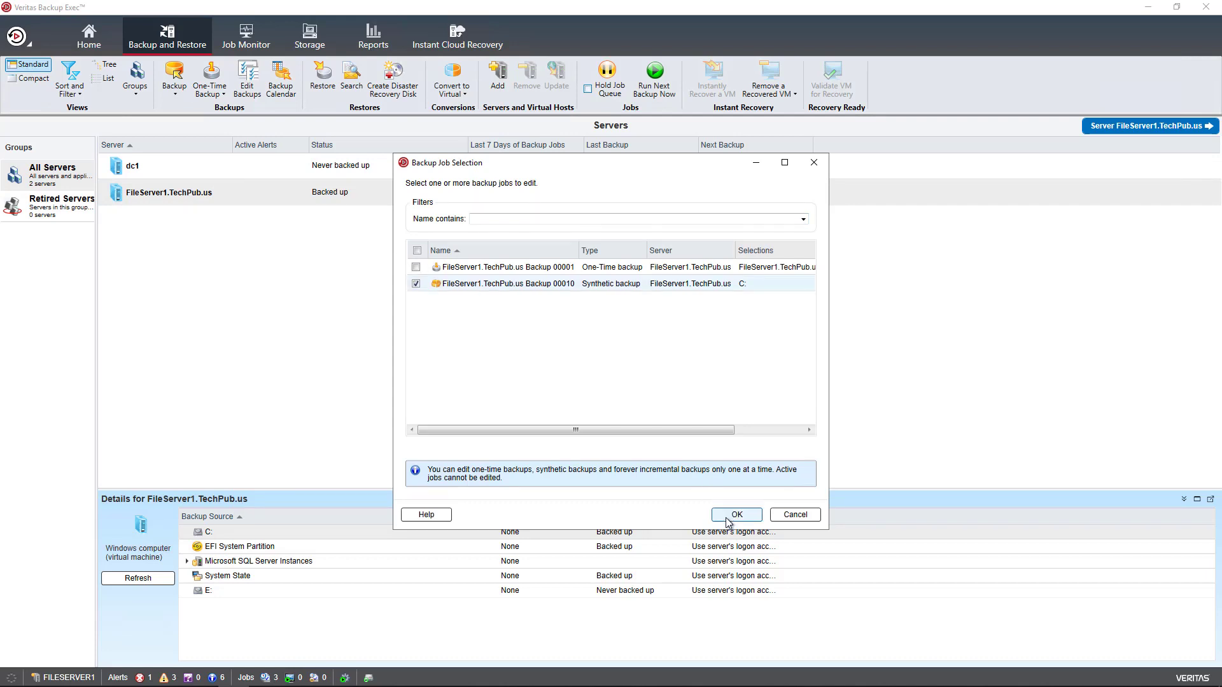
left_click(737, 514)
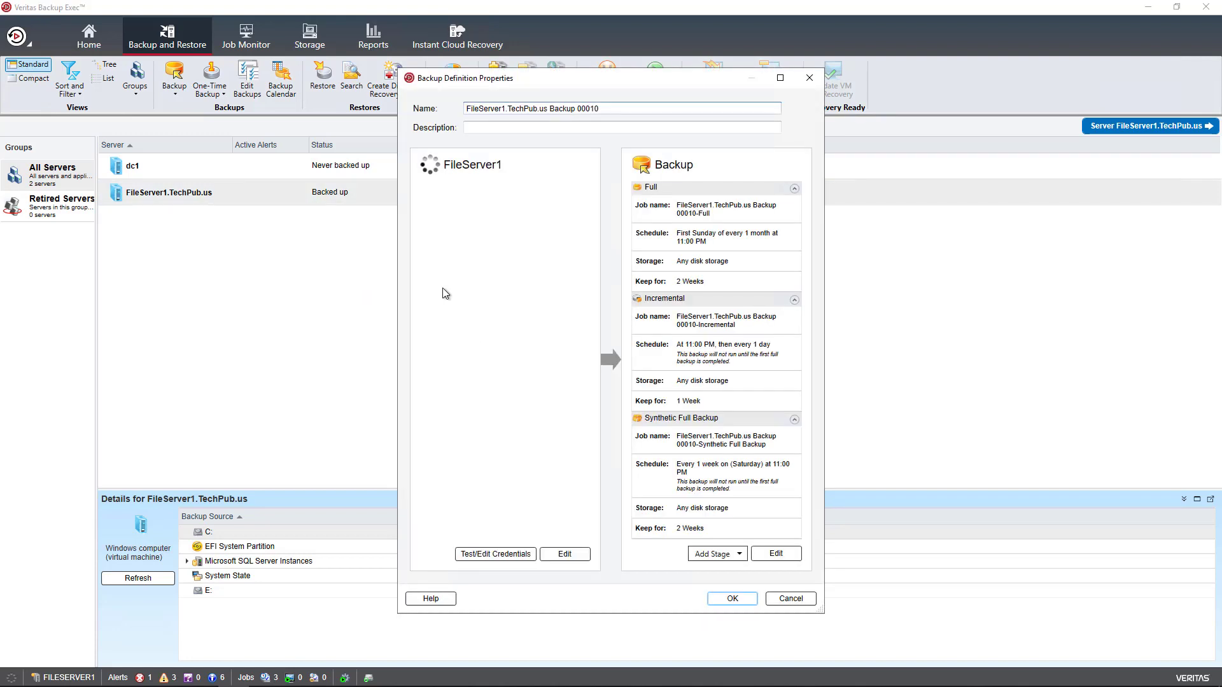
mouse_move(479, 411)
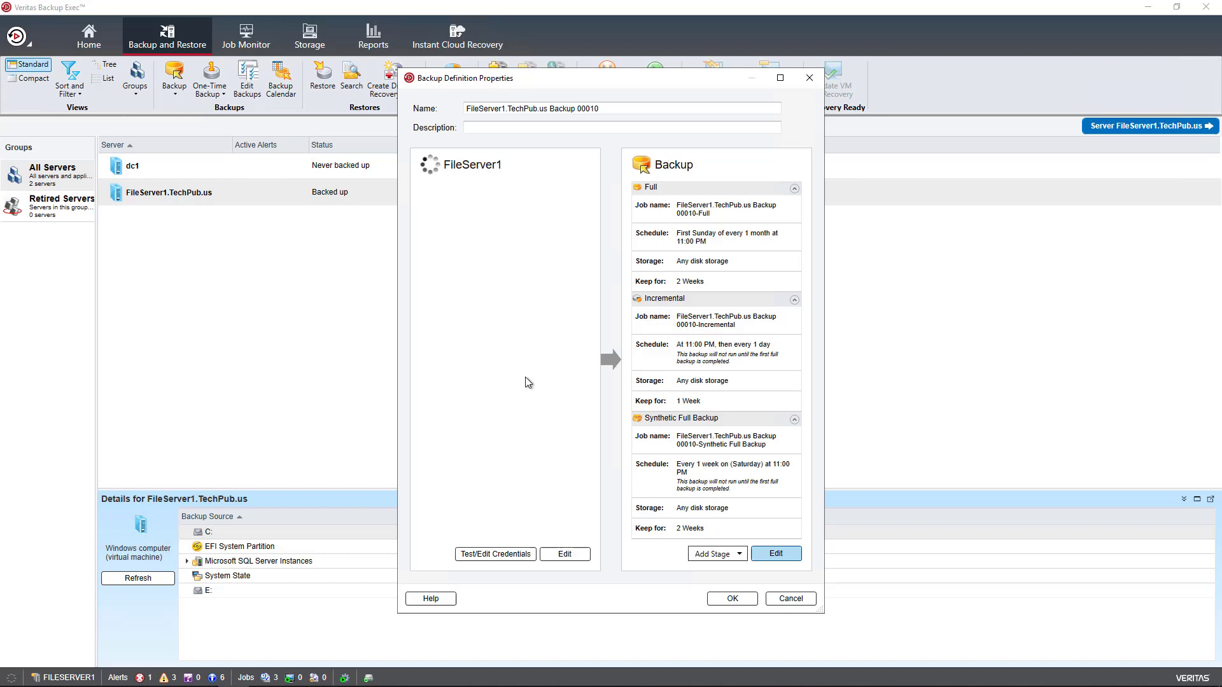
left_click(776, 554)
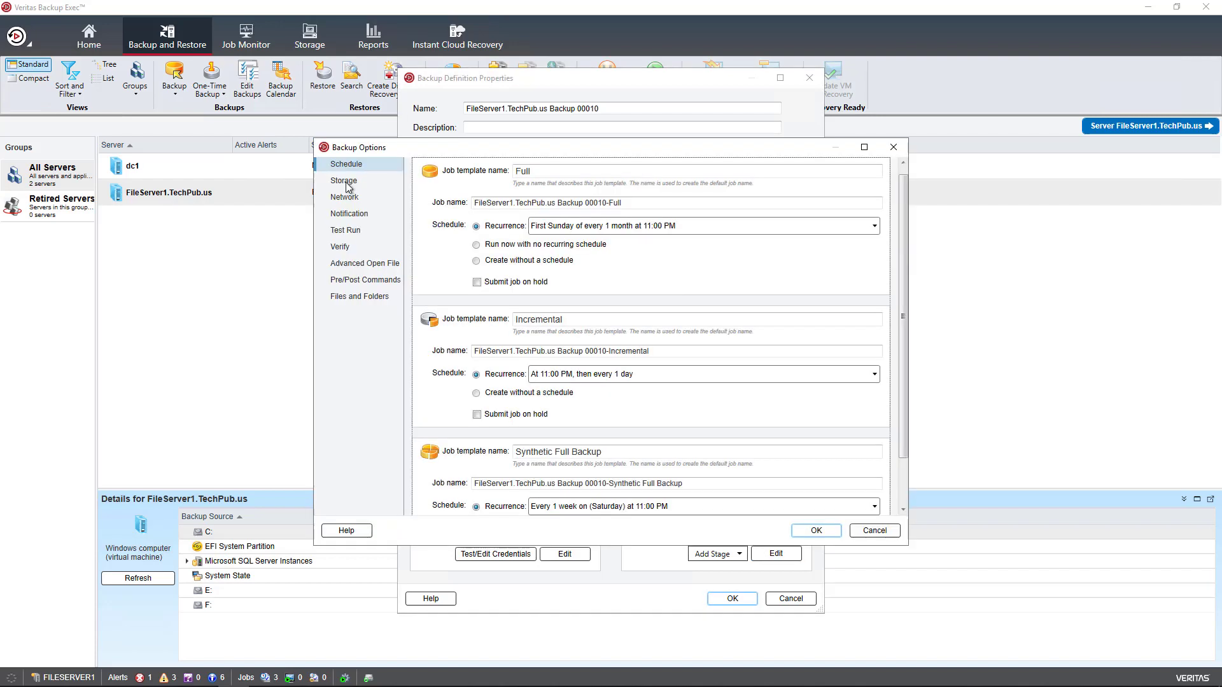
Step: Set Full and Incremental stage storage to Storage device pool 0001 and save the job
left_click(343, 180)
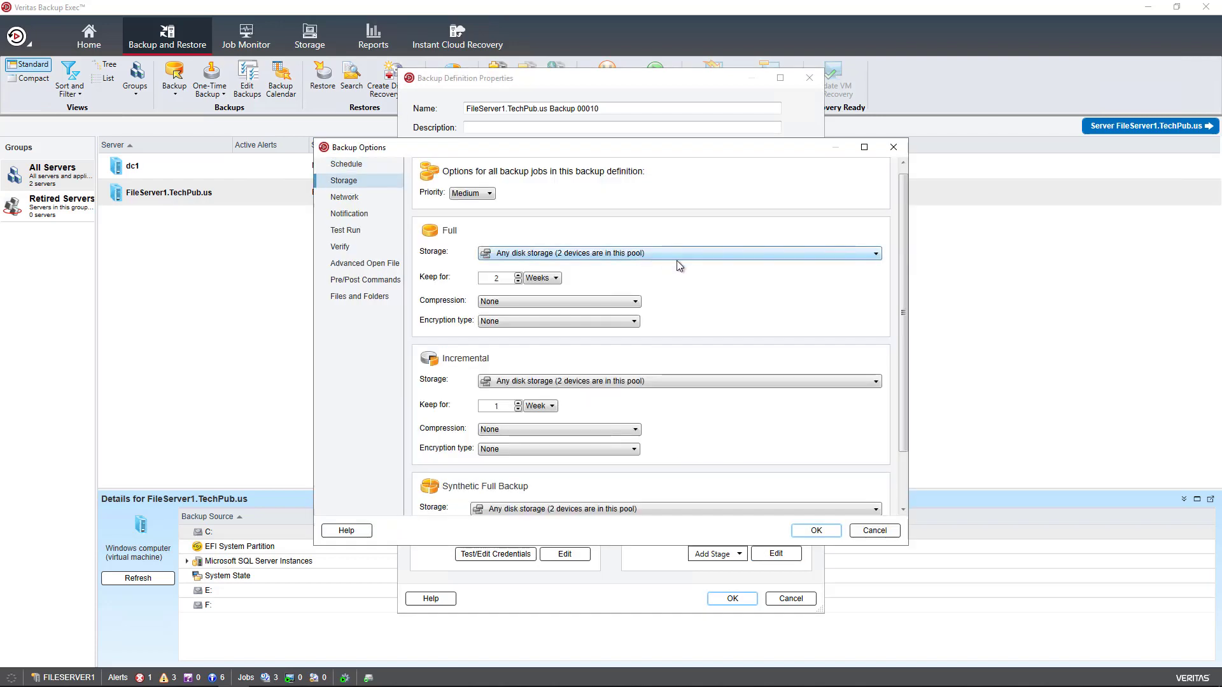
left_click(873, 253)
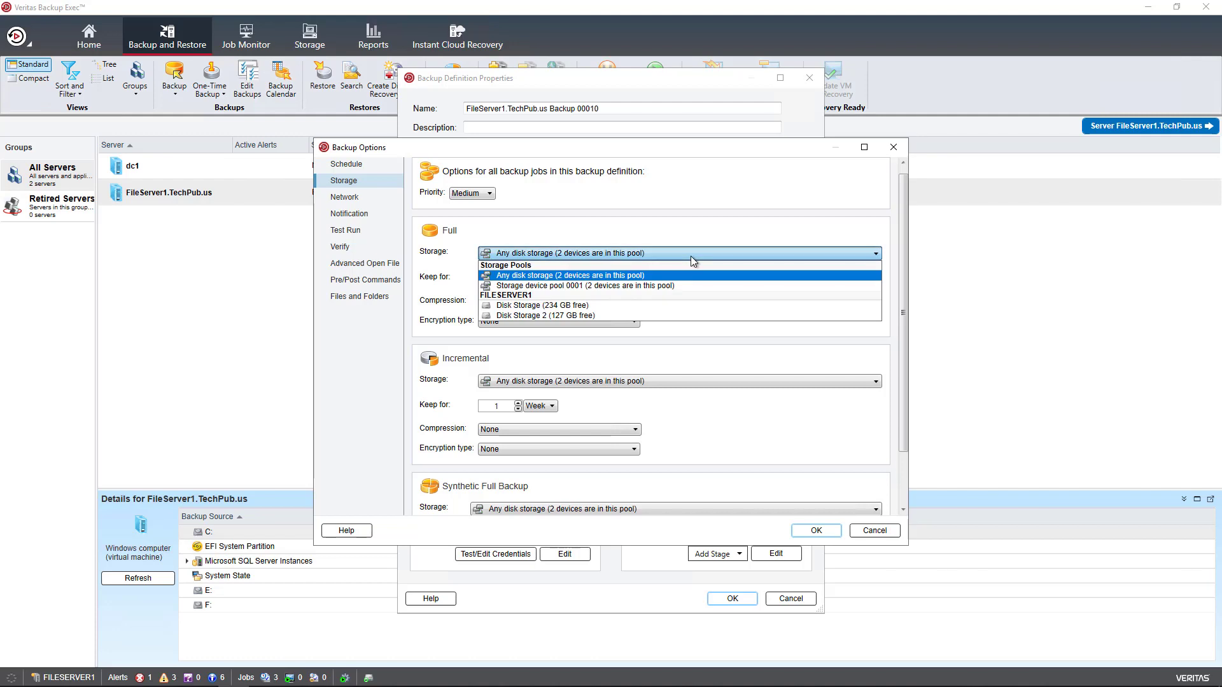
mouse_move(662, 285)
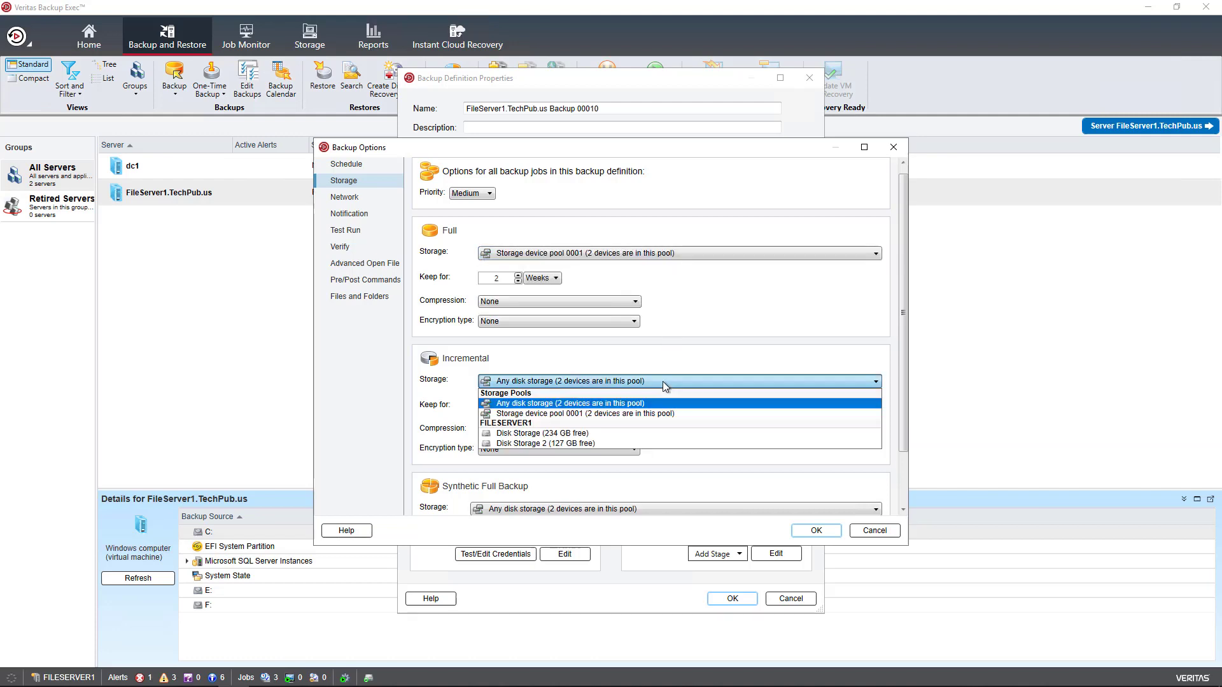
left_click(577, 413)
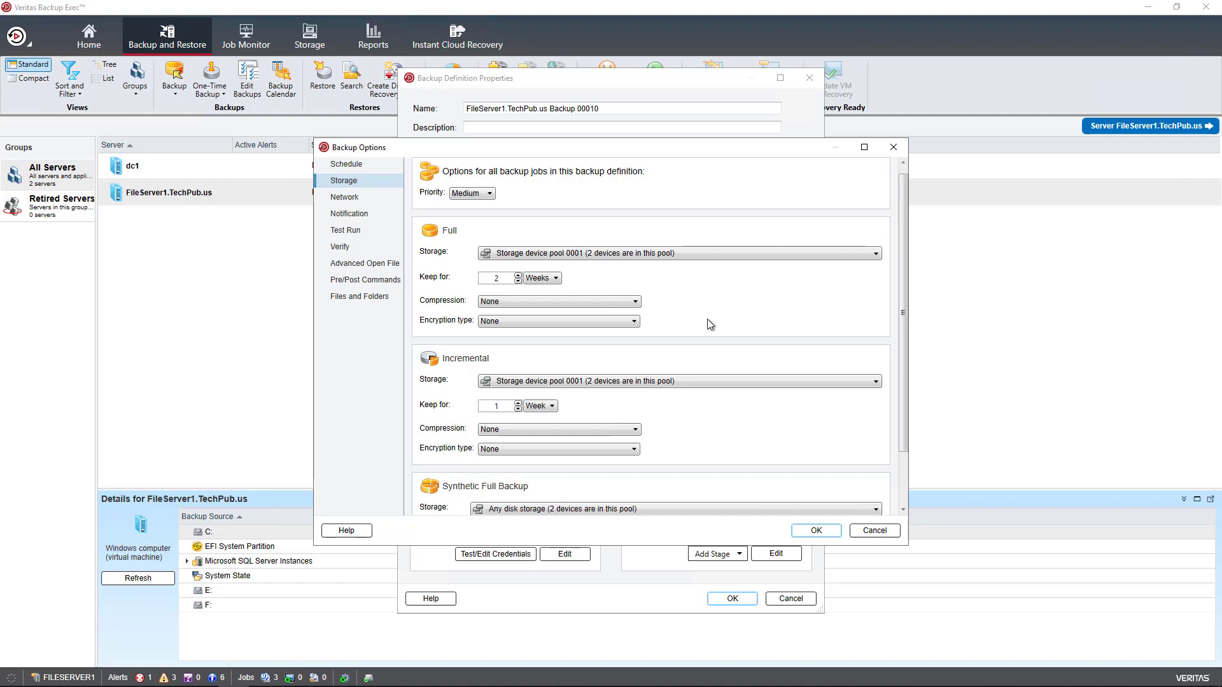
mouse_move(707, 380)
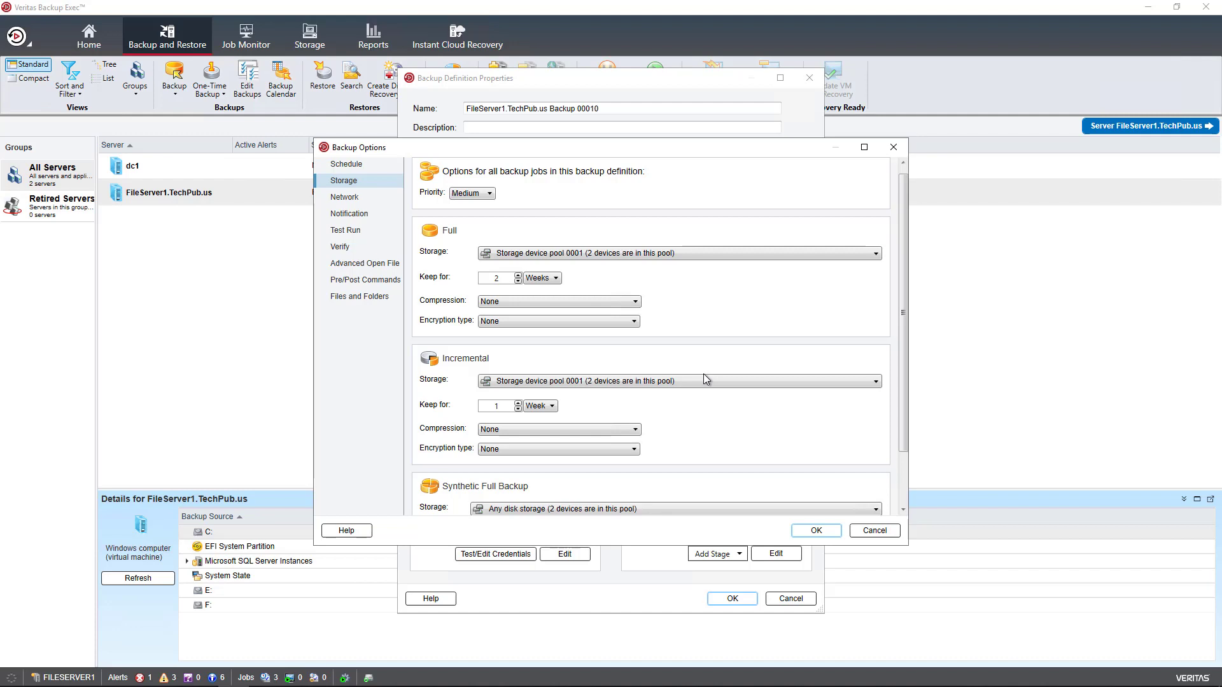
left_click(816, 531)
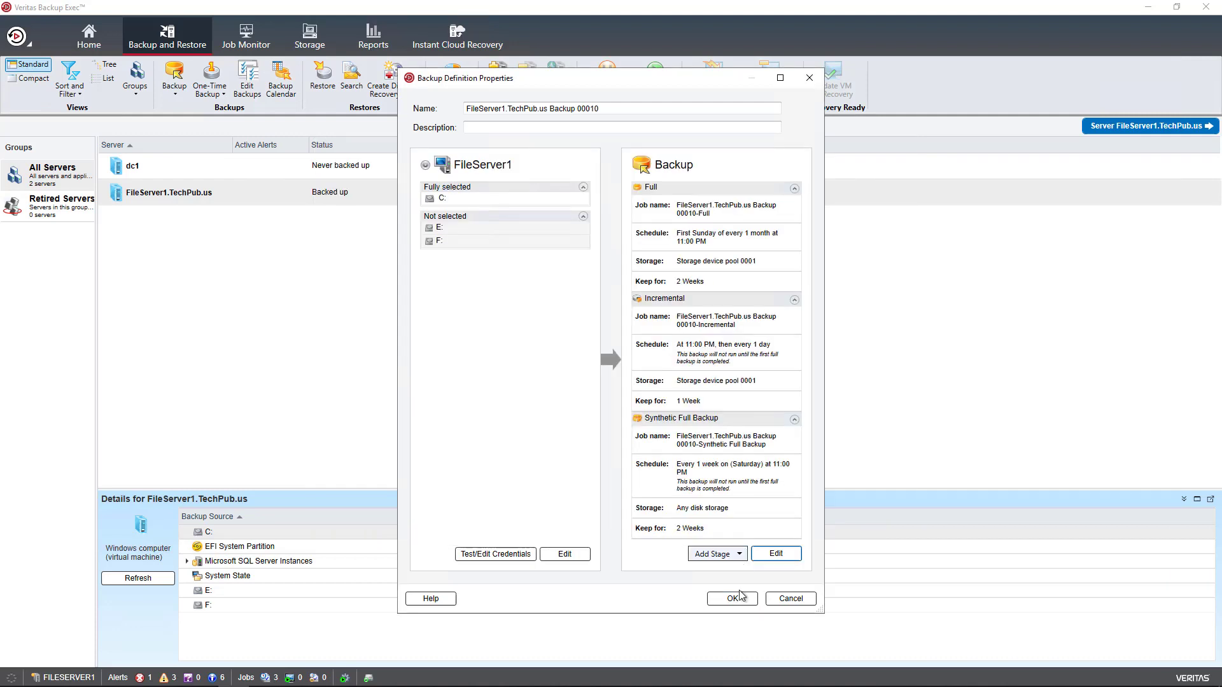